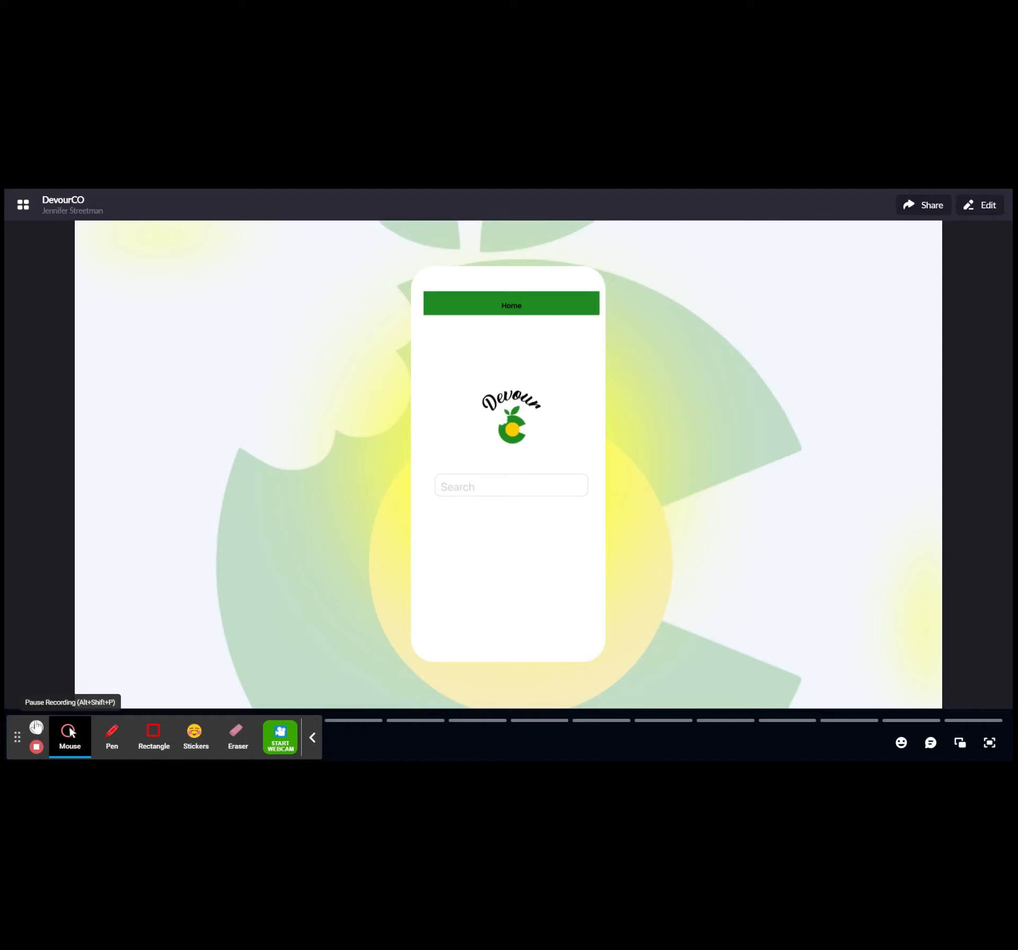
- Start playback of the embedded Devour phone video on the DevourCO slide
{"action": "left_click", "coordinate": [36, 727]}
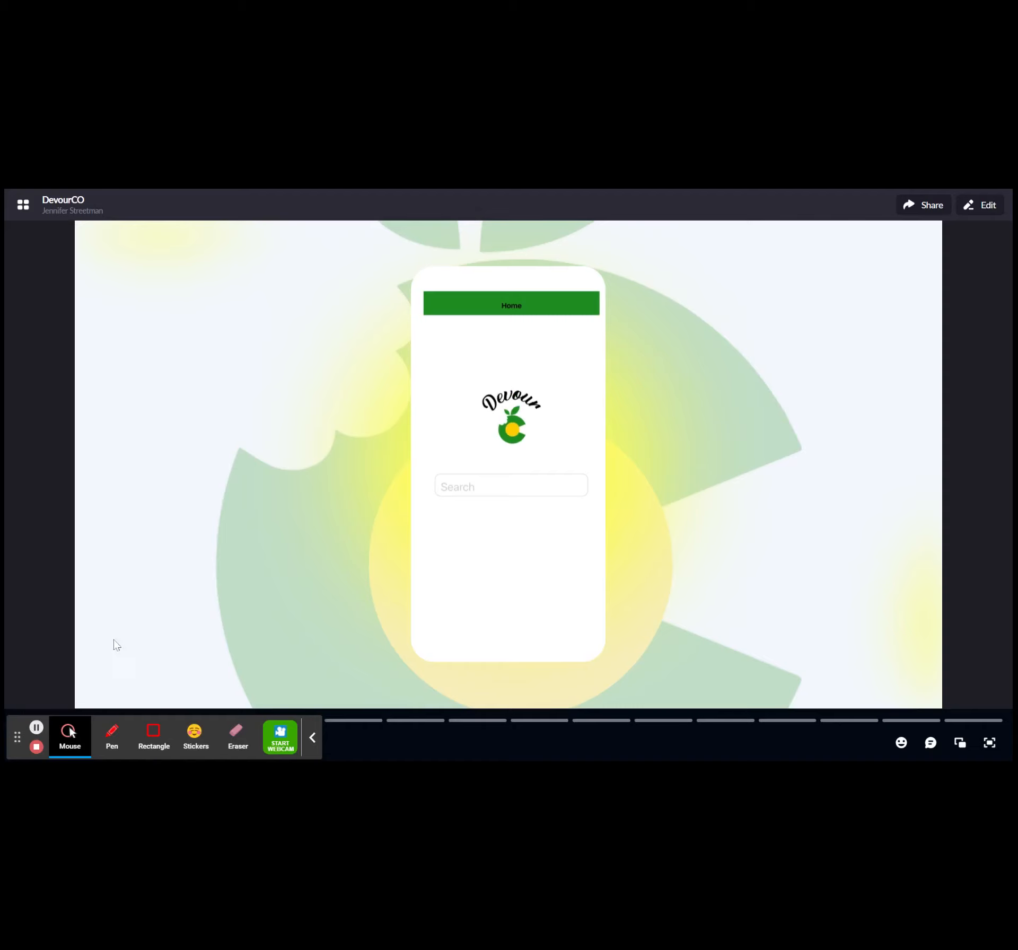
{"action": "mouse_move", "coordinate": [162, 612]}
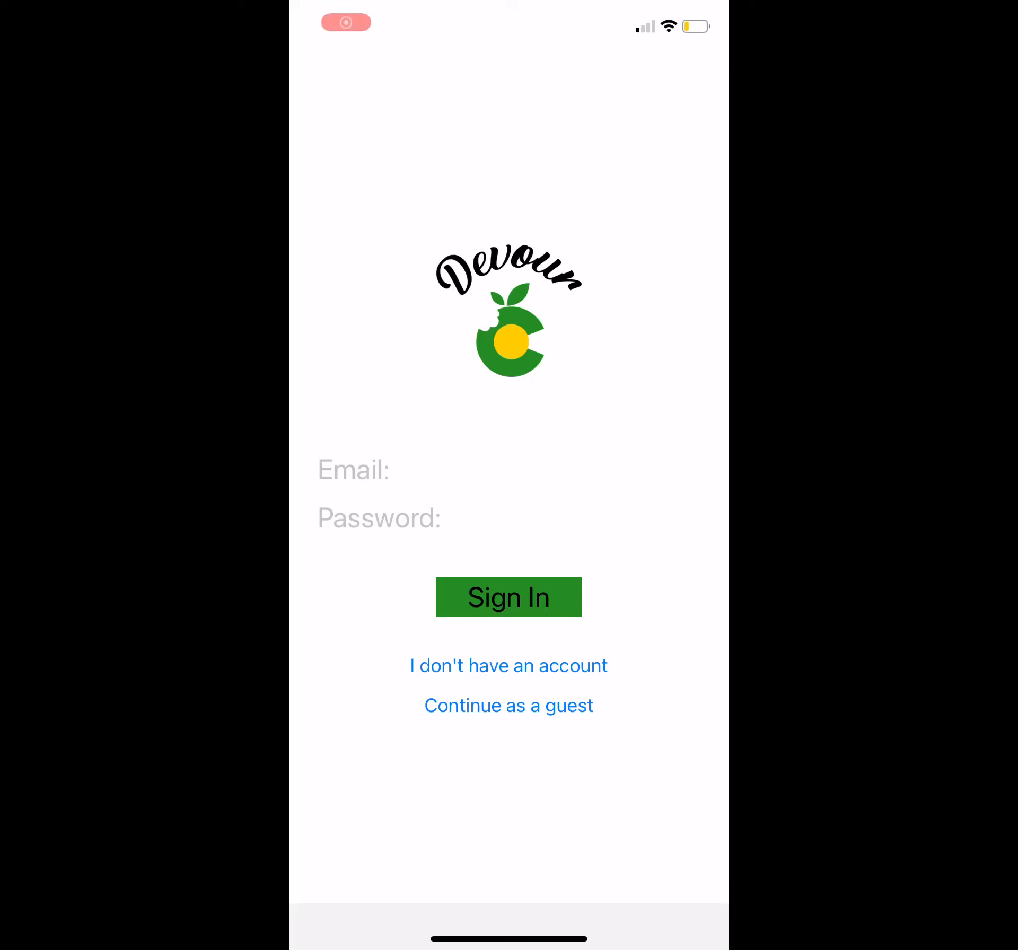
- In the Devour demo, sign in, search 'Apiary' and open Honey Rock LLC
{"action": "left_click", "coordinate": [509, 705]}
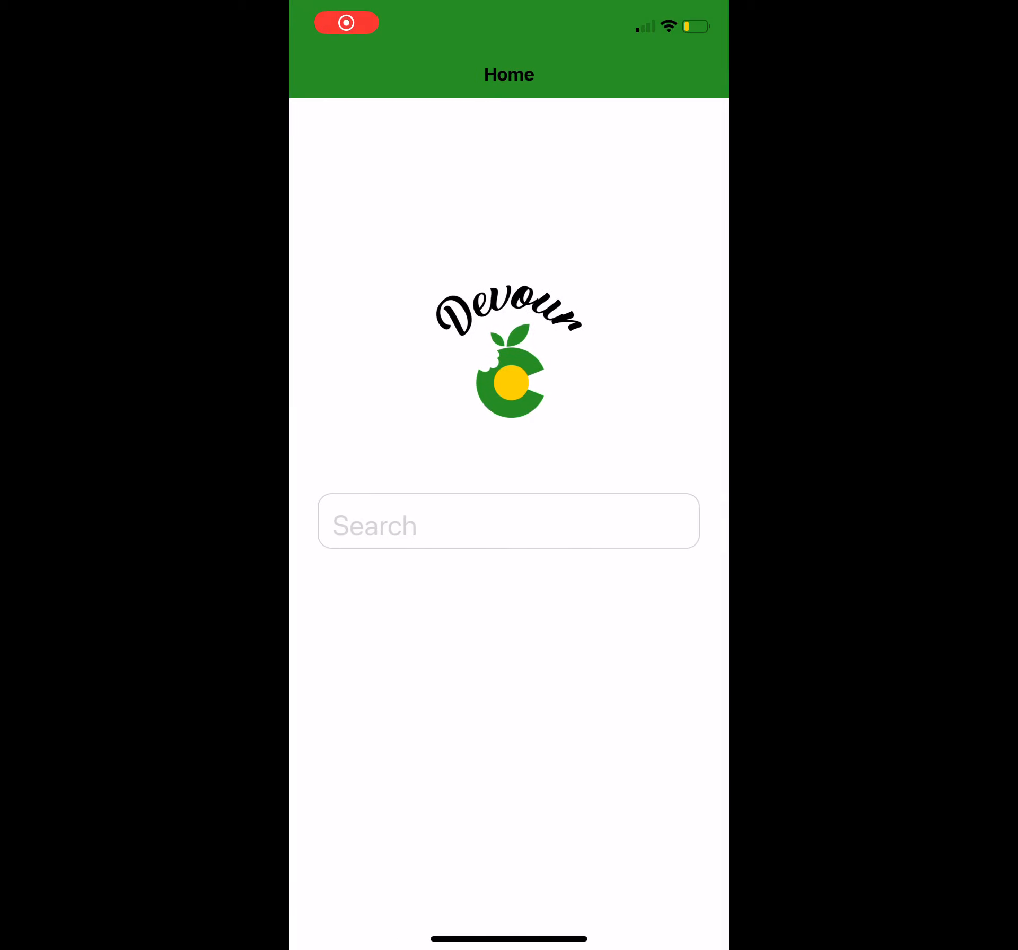
{"action": "left_click", "coordinate": [509, 520]}
{"action": "type", "text": "Apiar"}
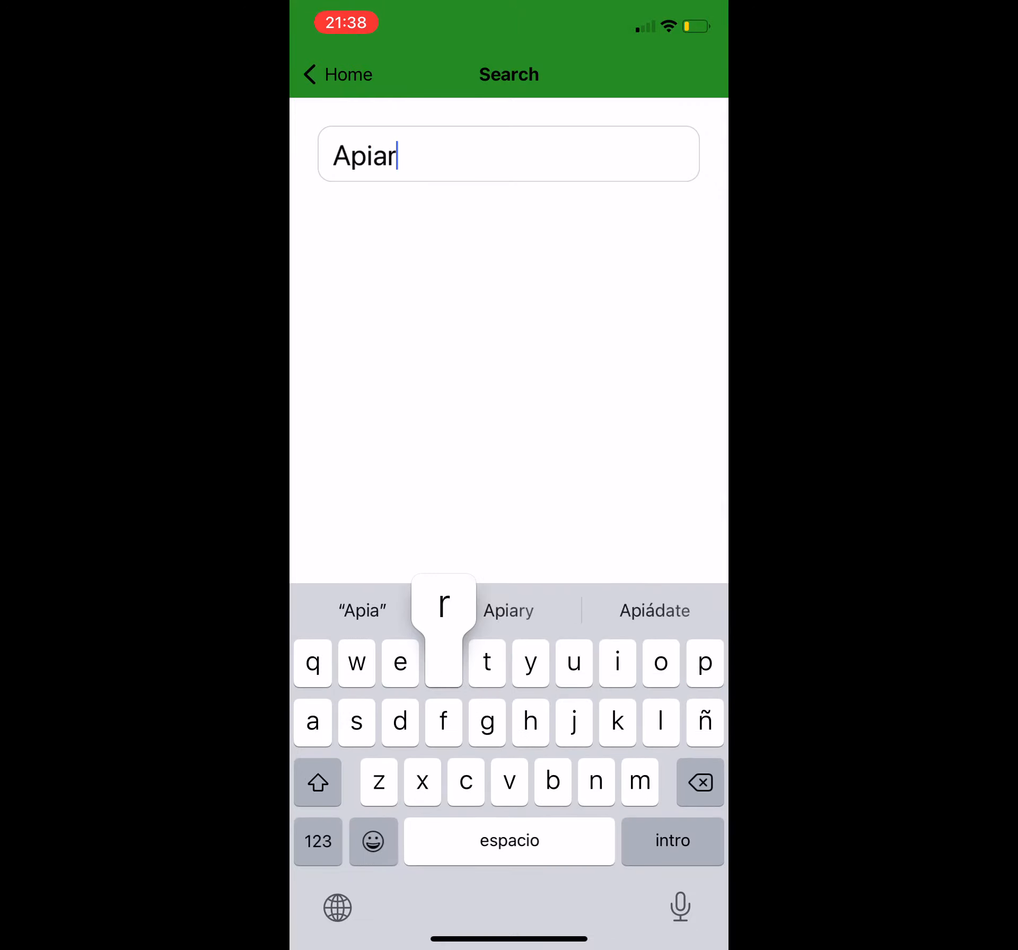
{"action": "left_click", "coordinate": [509, 610]}
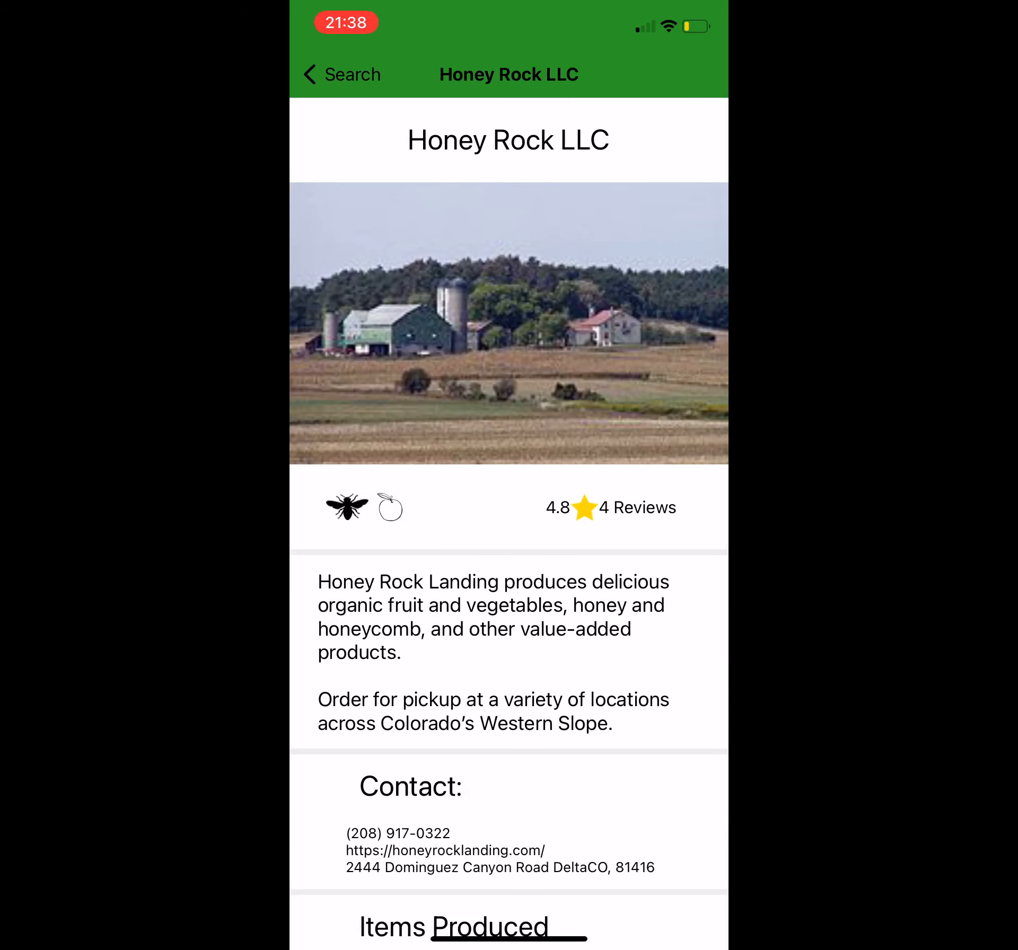
{"action": "scroll", "scroll_direction": "down", "scroll_amount": 3}
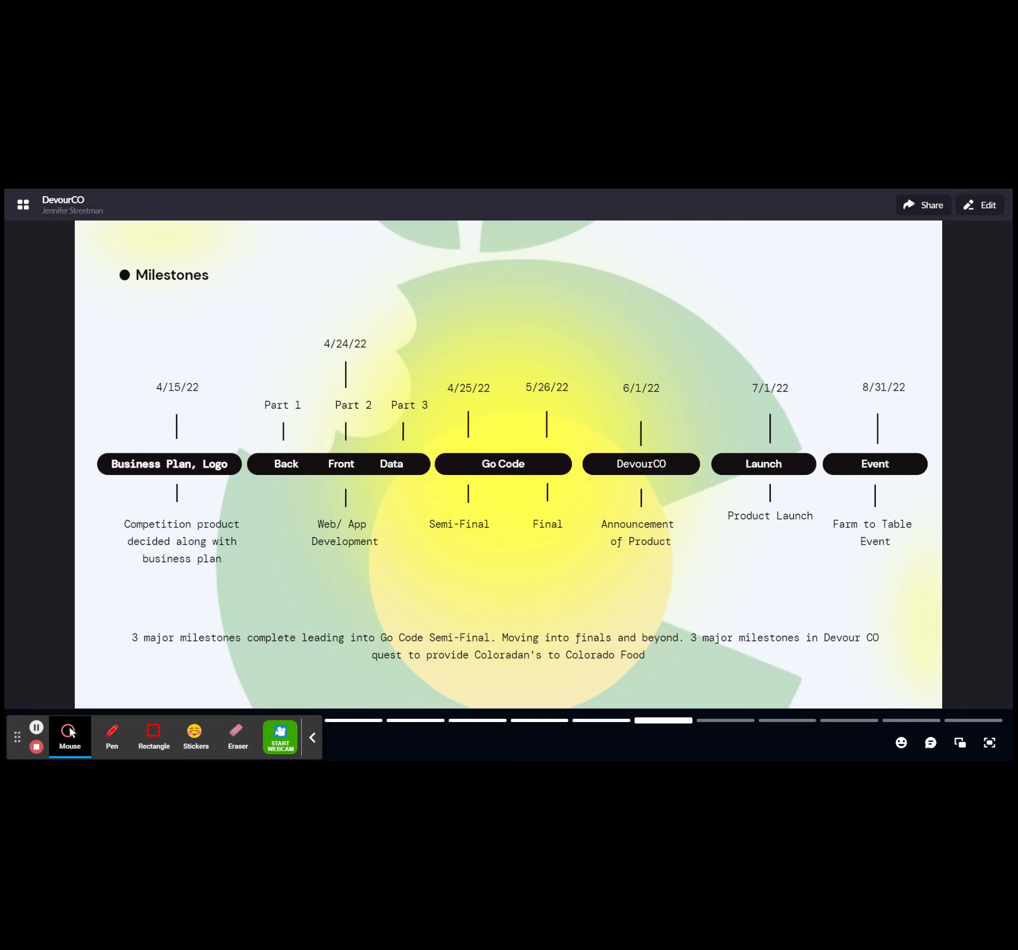
- Advance from the Milestones timeline to the Revenue Streams slide
{"action": "left_click", "coordinate": [725, 720]}
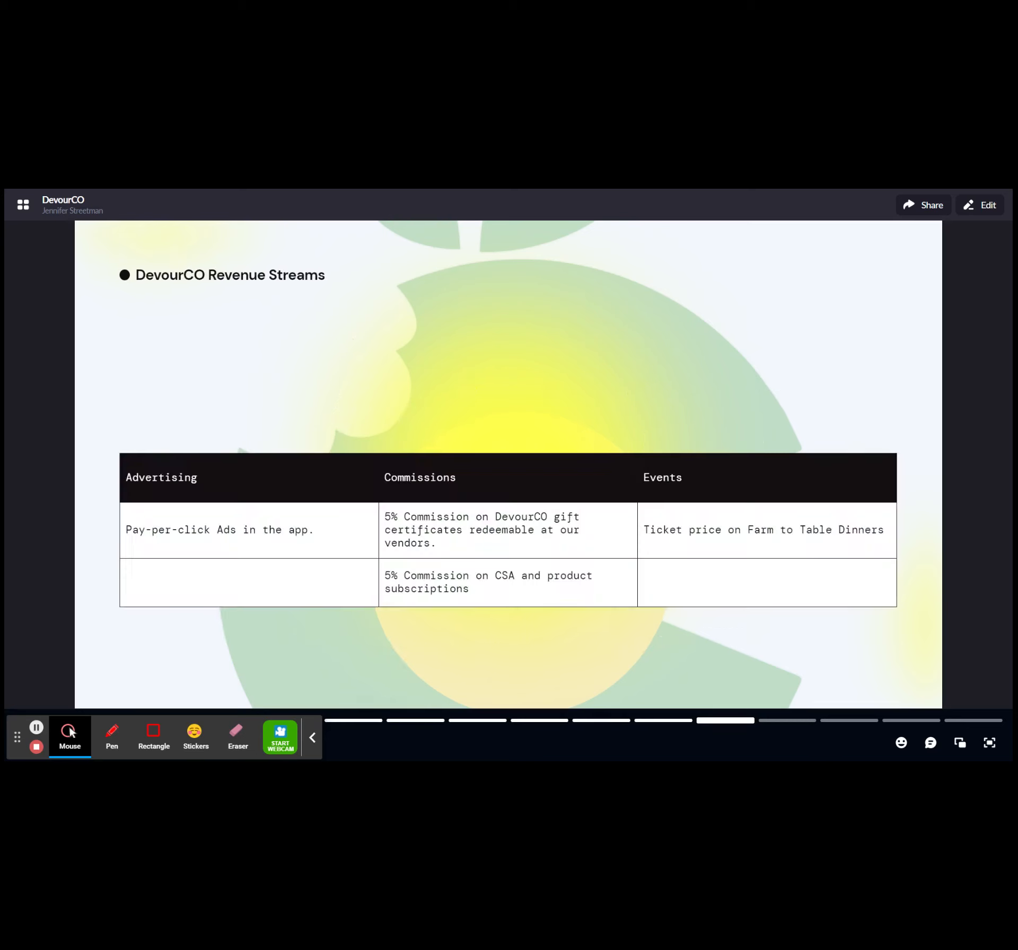